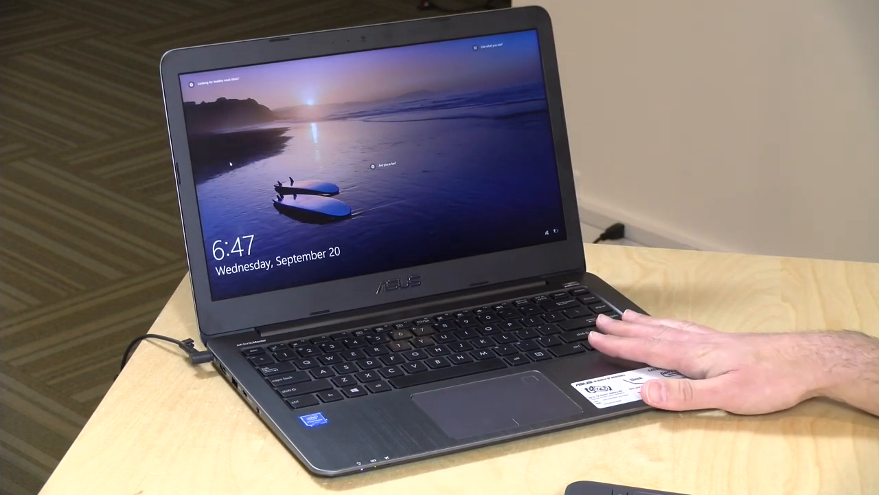
mouse_move(618, 206)
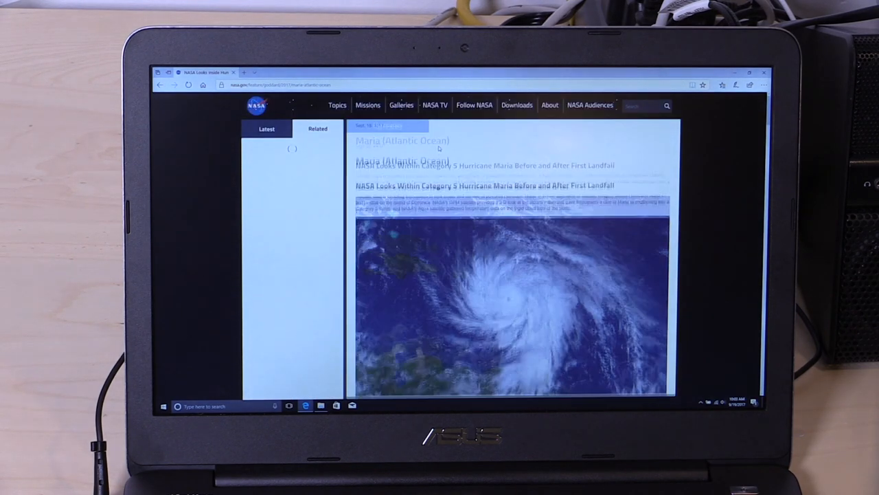
scroll("down", 3)
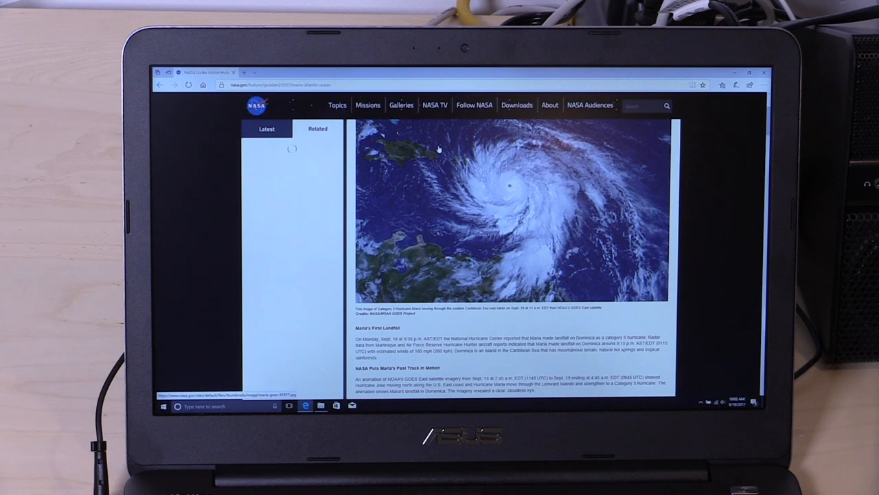
left_click(317, 129)
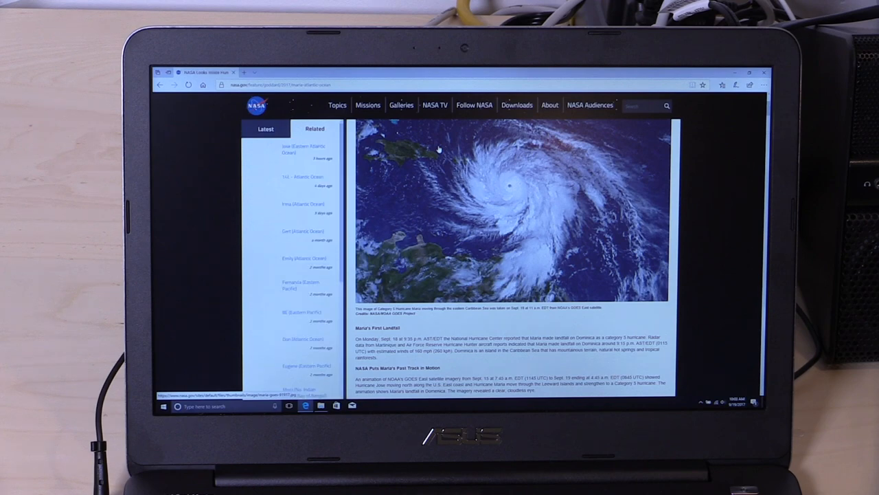